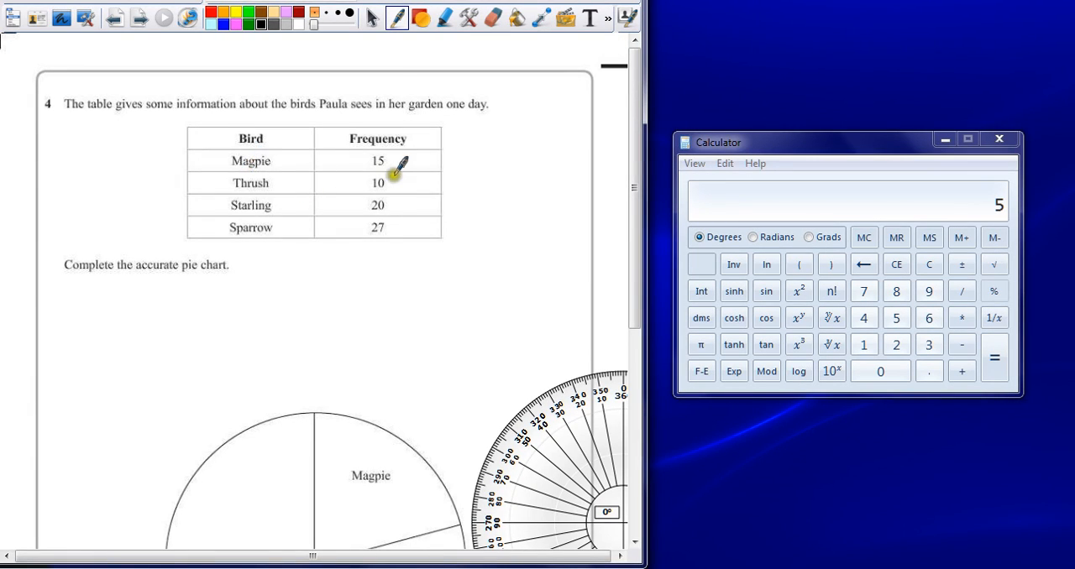
{"action": "mouse_move", "coordinate": [344, 90]}
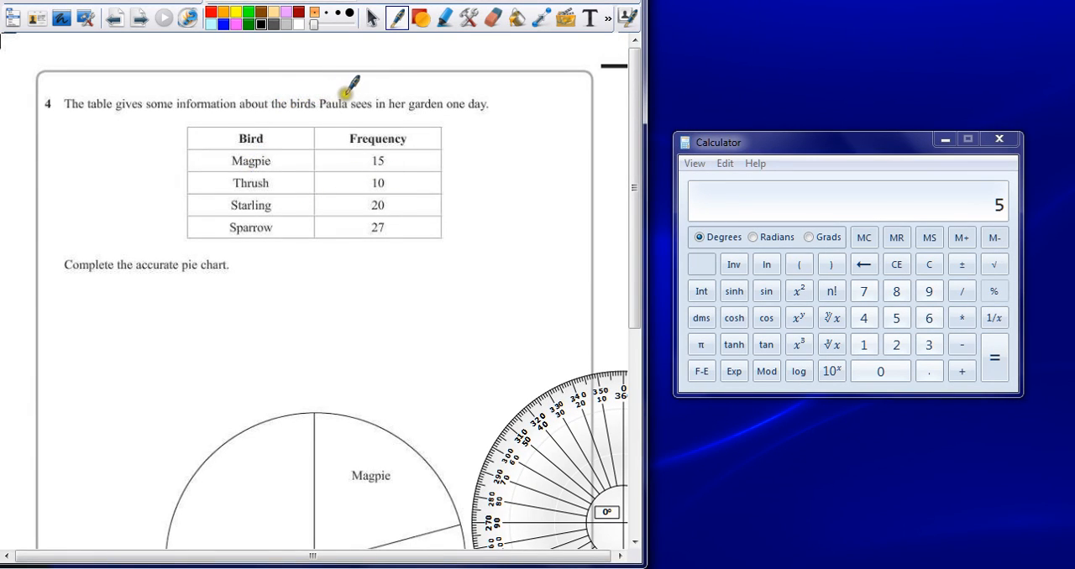
{"action": "mouse_move", "coordinate": [269, 232]}
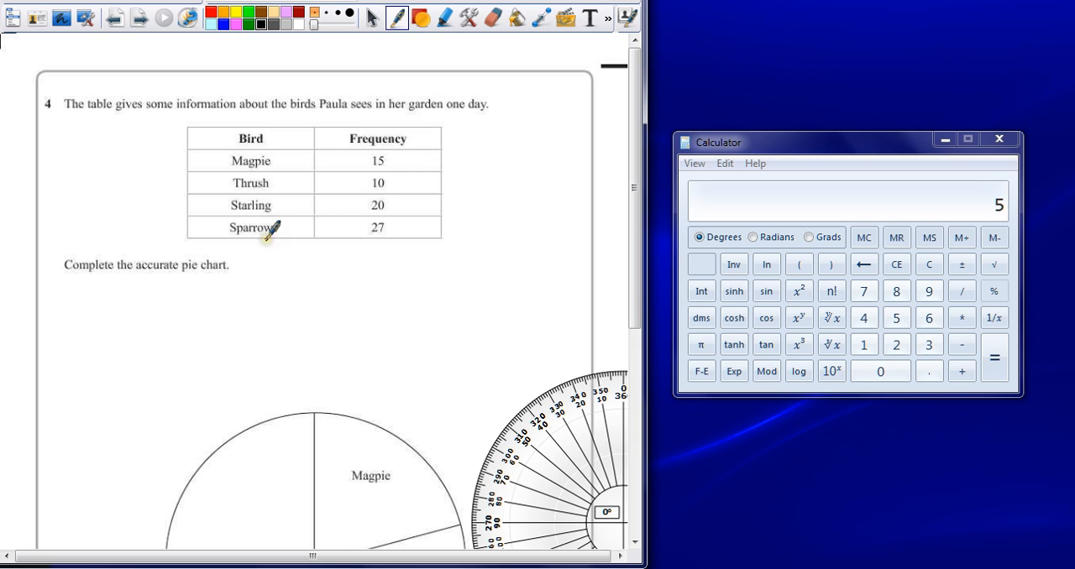
{"action": "mouse_move", "coordinate": [254, 269]}
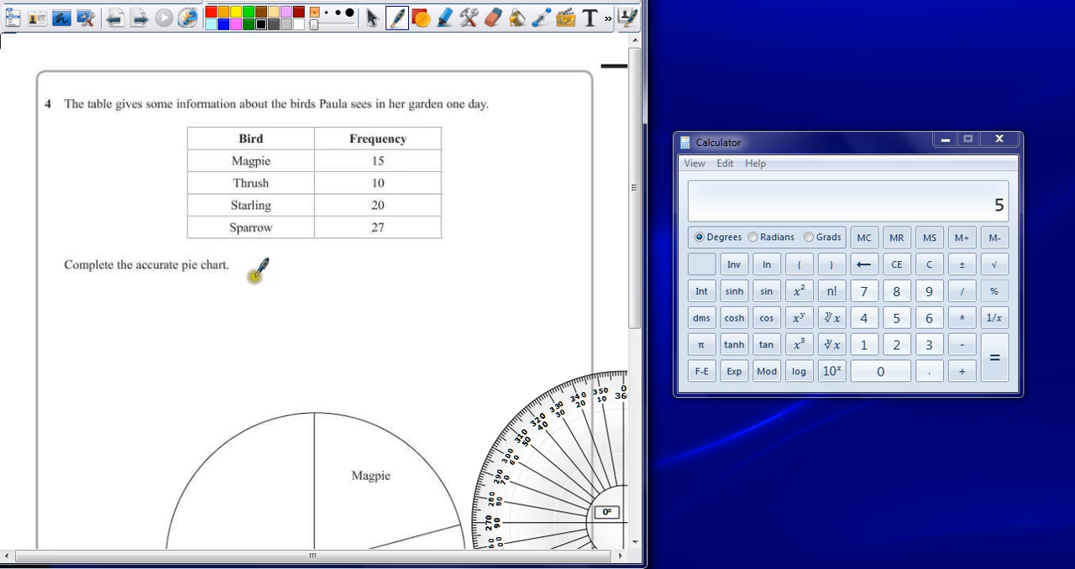
{"action": "mouse_move", "coordinate": [288, 277]}
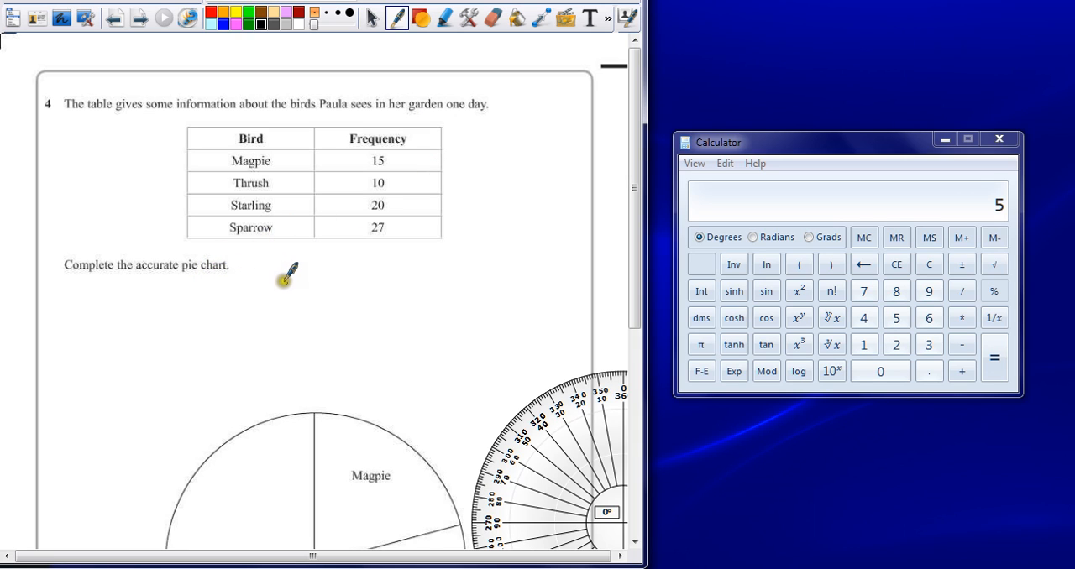
{"action": "mouse_move", "coordinate": [329, 288]}
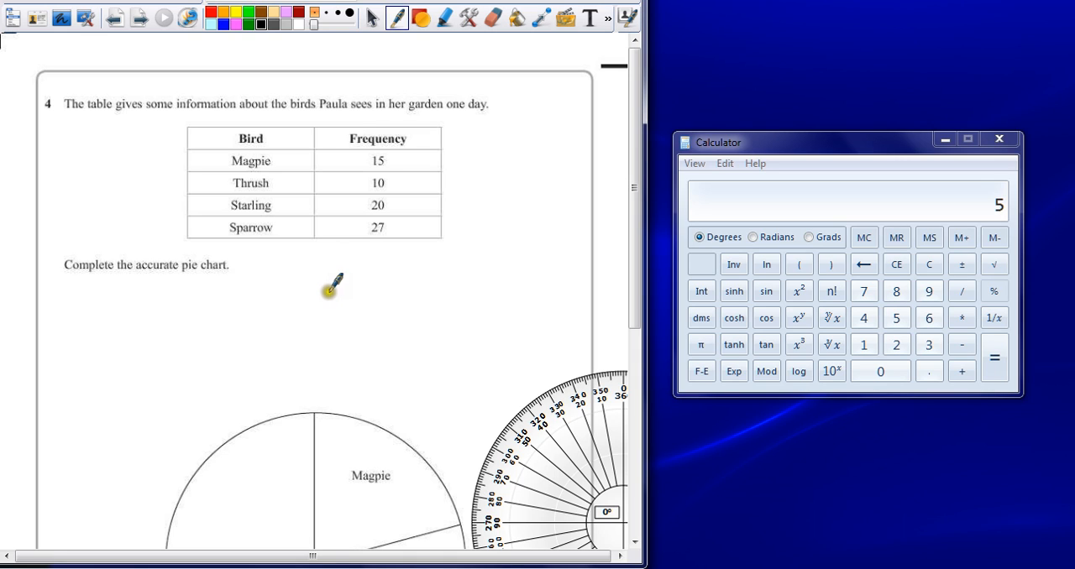
{"action": "mouse_move", "coordinate": [380, 255]}
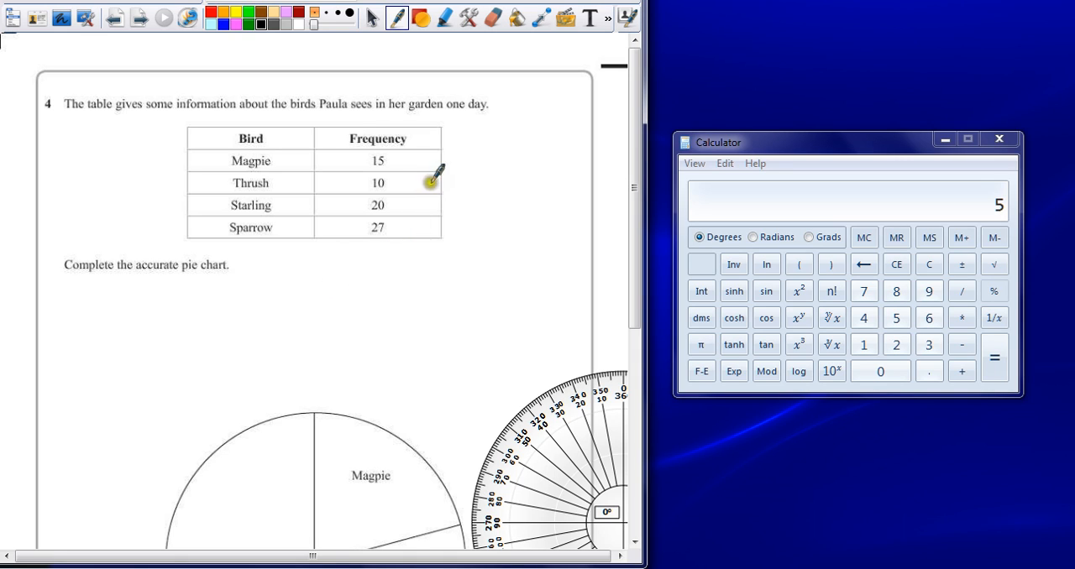
{"action": "mouse_move", "coordinate": [407, 145]}
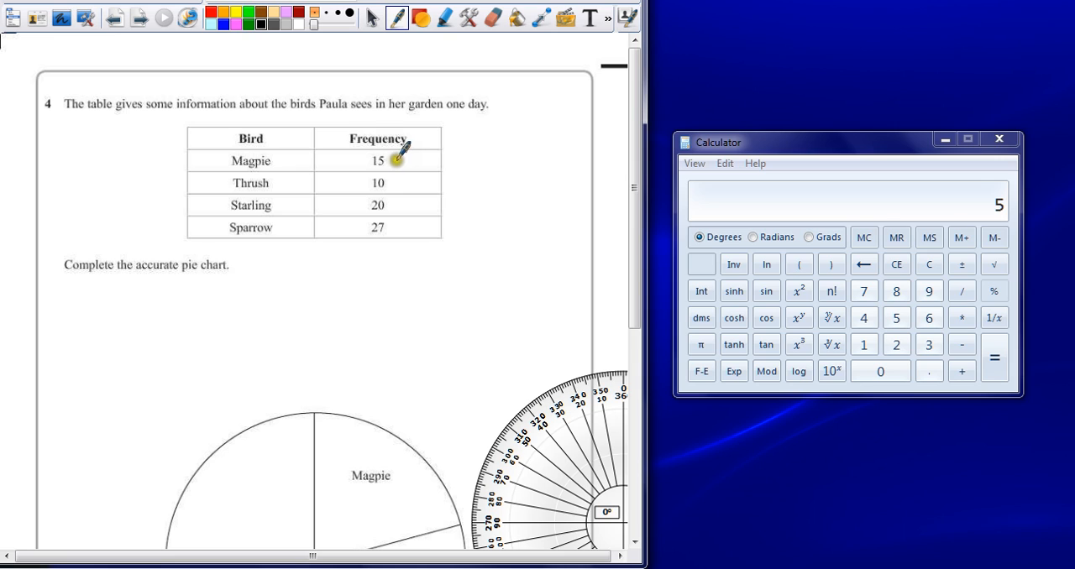
{"action": "mouse_move", "coordinate": [363, 151]}
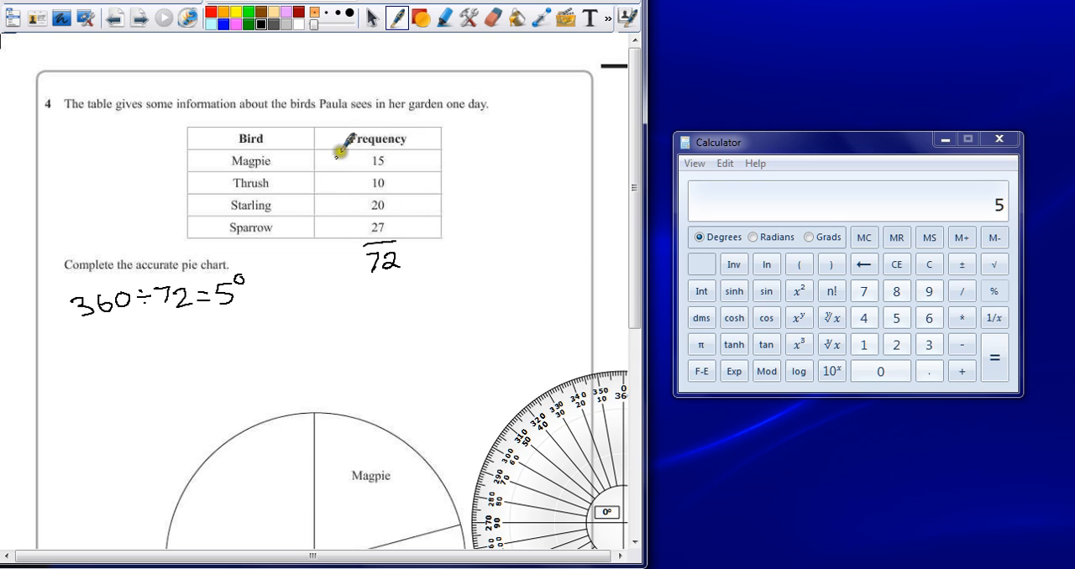
{"action": "mouse_move", "coordinate": [433, 155]}
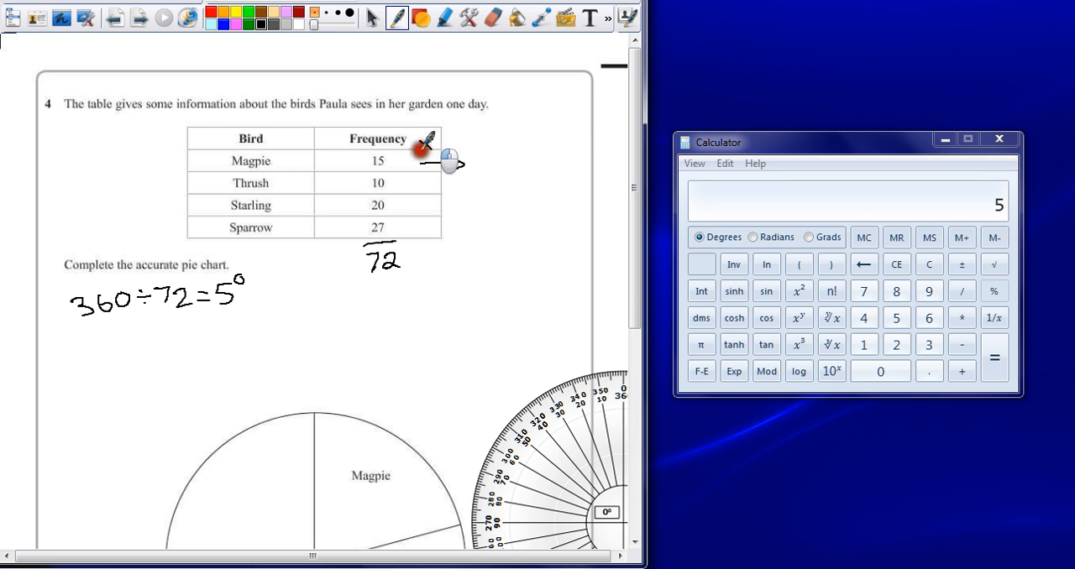
Write ×5 then the angles 75° and 100°, and work out 27×5=135 on the Calculator for Sparrow
{"action": "left_click_drag", "start_coordinate": [417, 154], "coordinate": [440, 155]}
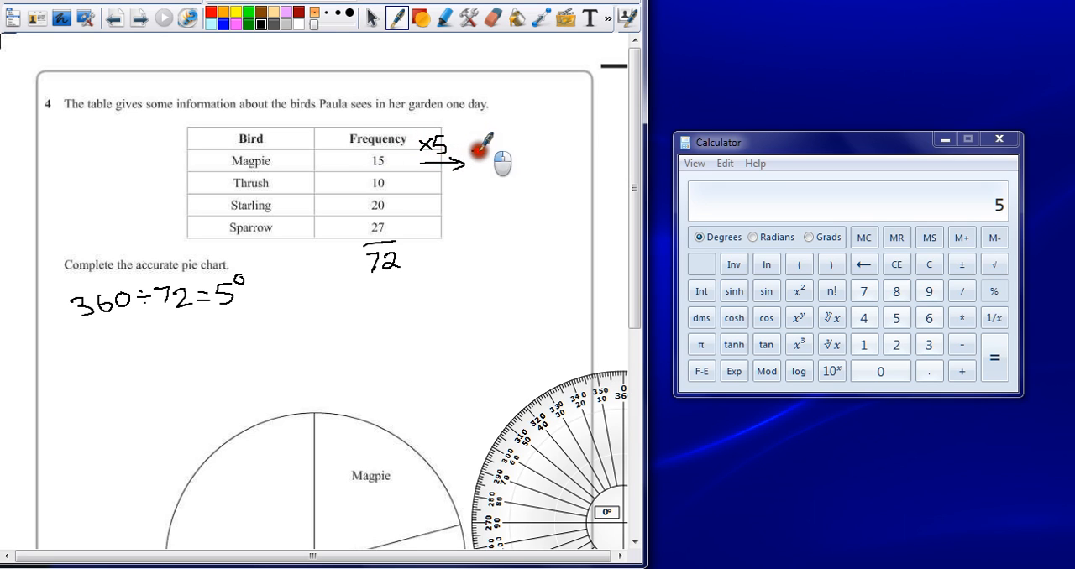
{"action": "left_click_drag", "start_coordinate": [474, 155], "coordinate": [495, 159]}
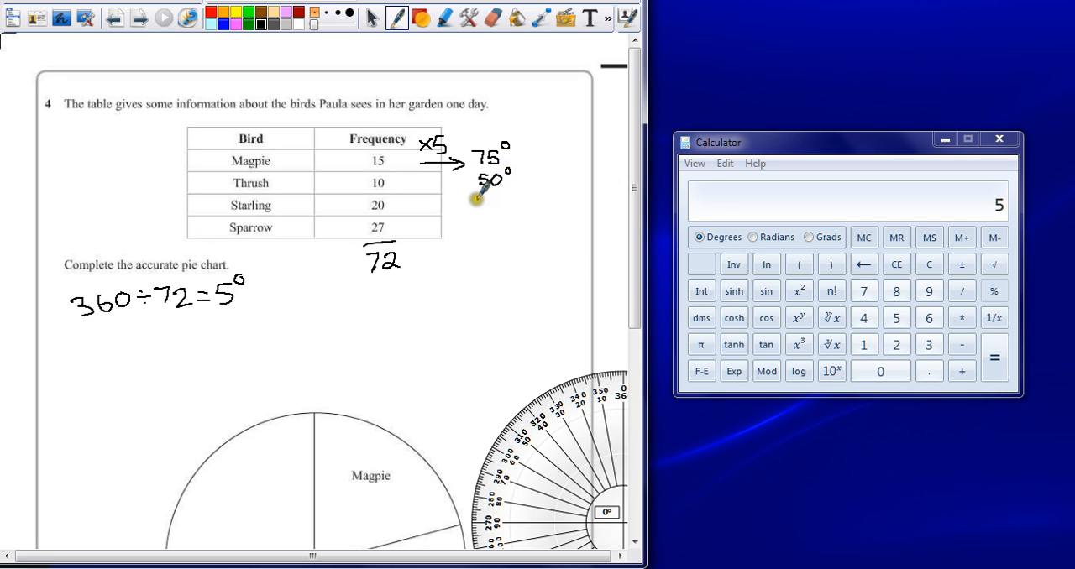
{"action": "left_click_drag", "start_coordinate": [478, 198], "coordinate": [501, 205]}
{"action": "type", "text": "27"}
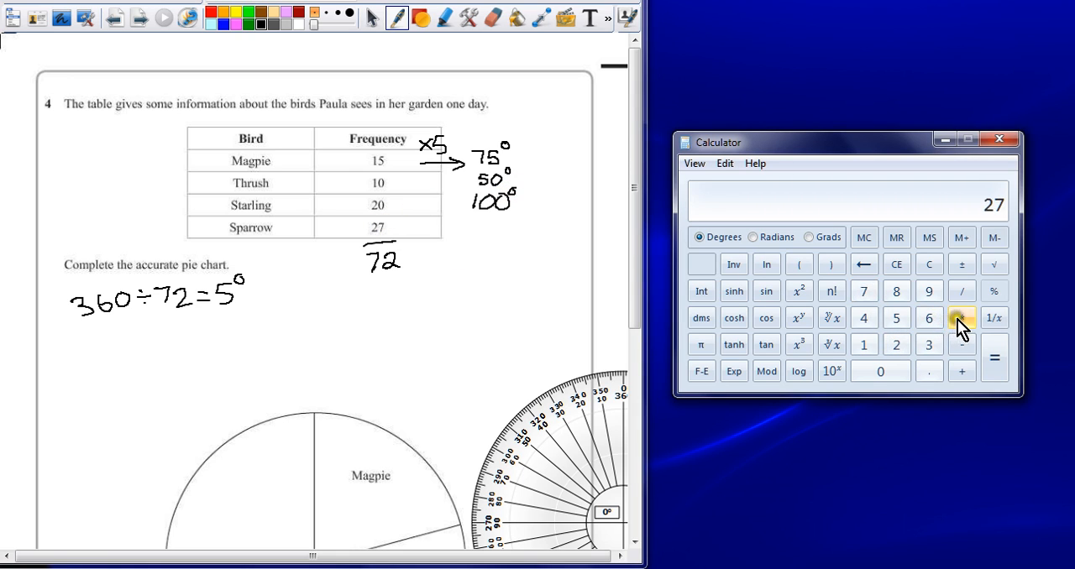
{"action": "left_click", "coordinate": [994, 356]}
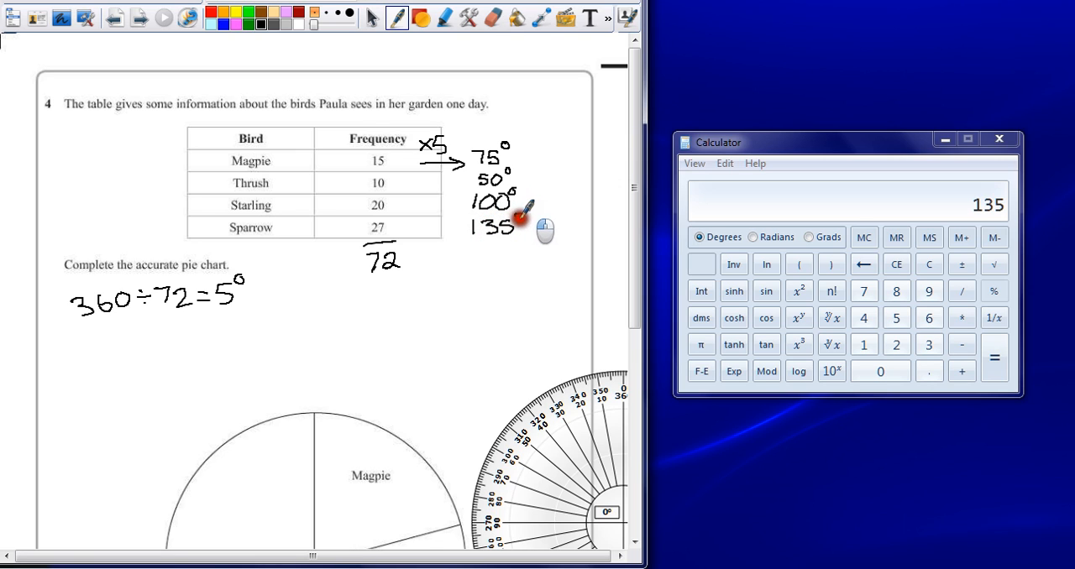
{"action": "mouse_move", "coordinate": [470, 143]}
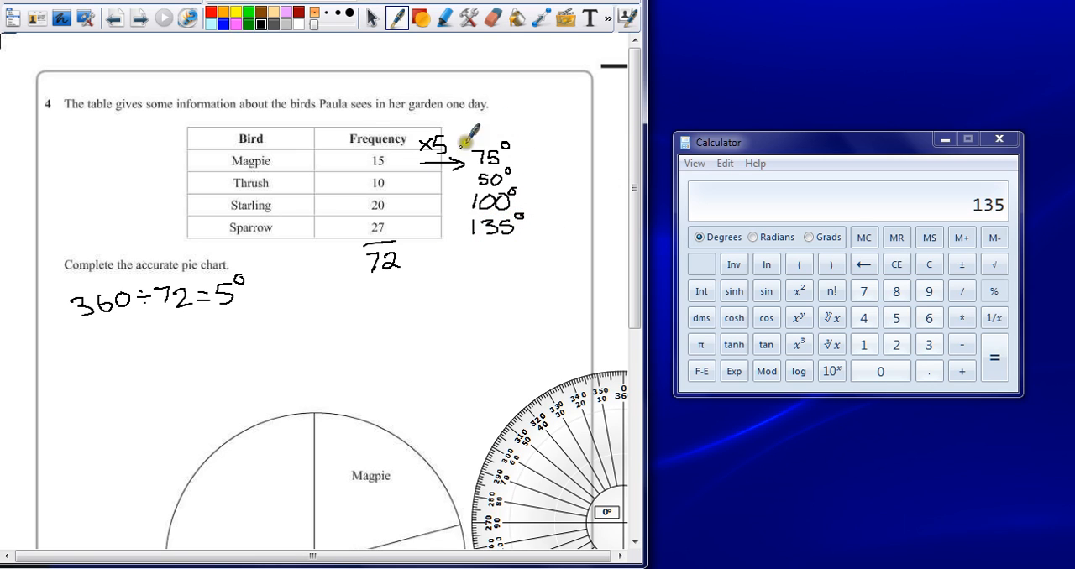
{"action": "mouse_move", "coordinate": [519, 259]}
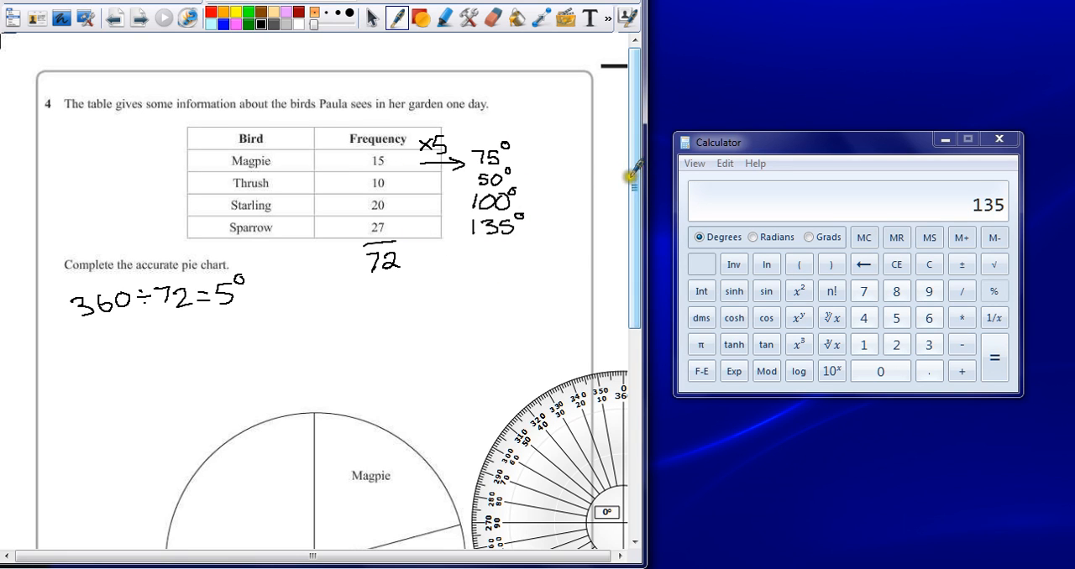
Move the protractor so its centre sits on the pie chart's centre point
{"action": "scroll", "scroll_direction": "down", "scroll_amount": 3}
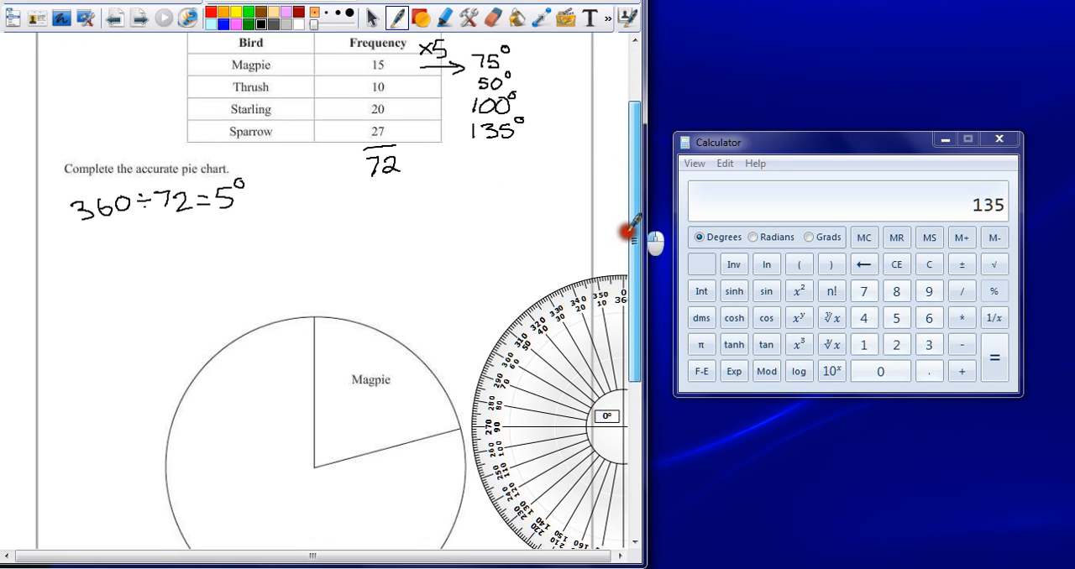
{"action": "scroll", "scroll_direction": "down", "scroll_amount": 3}
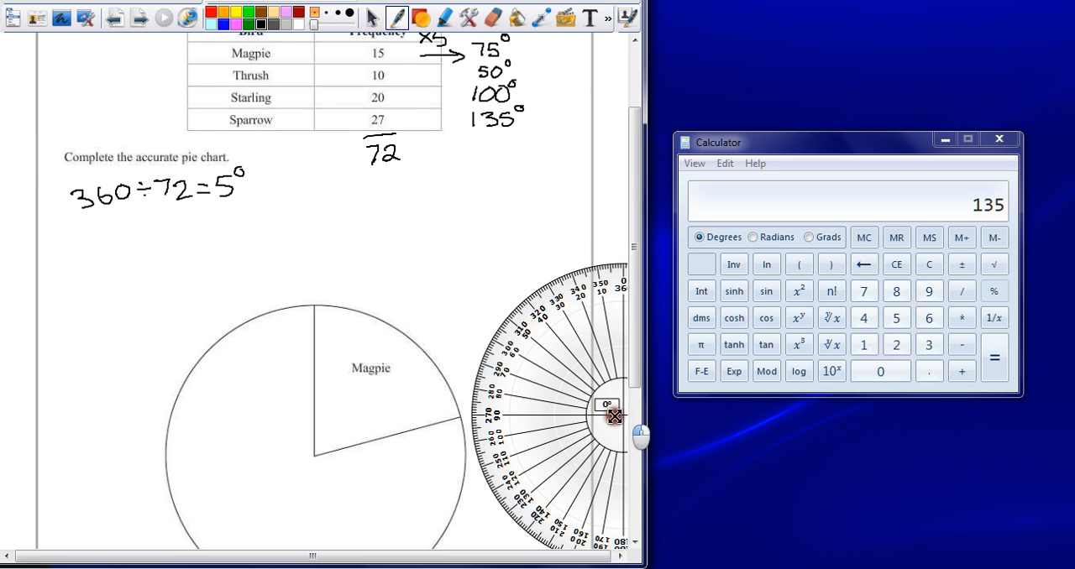
{"action": "left_click_drag", "start_coordinate": [613, 416], "coordinate": [313, 457]}
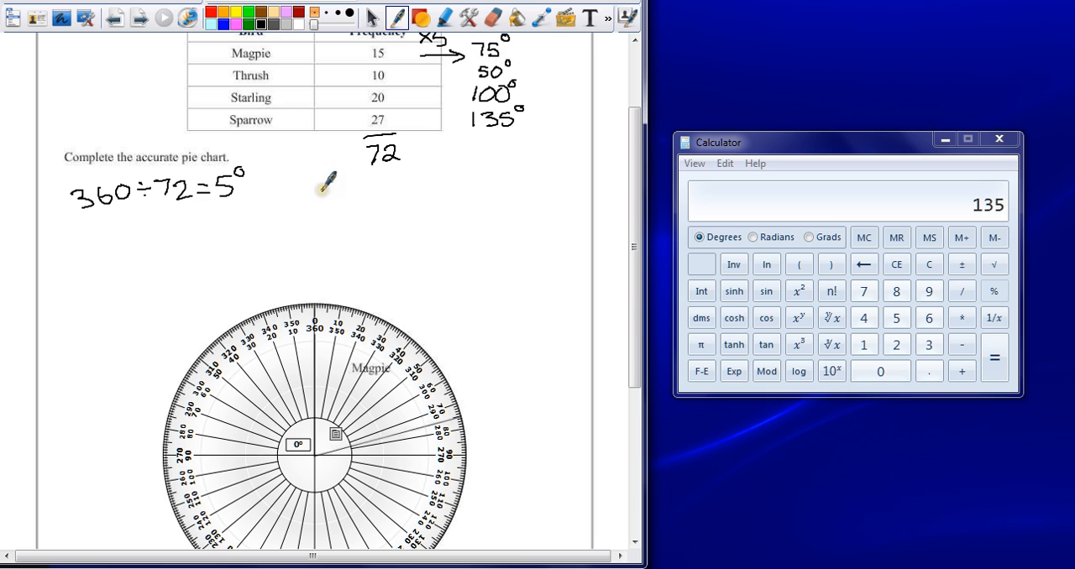
{"action": "mouse_move", "coordinate": [319, 289]}
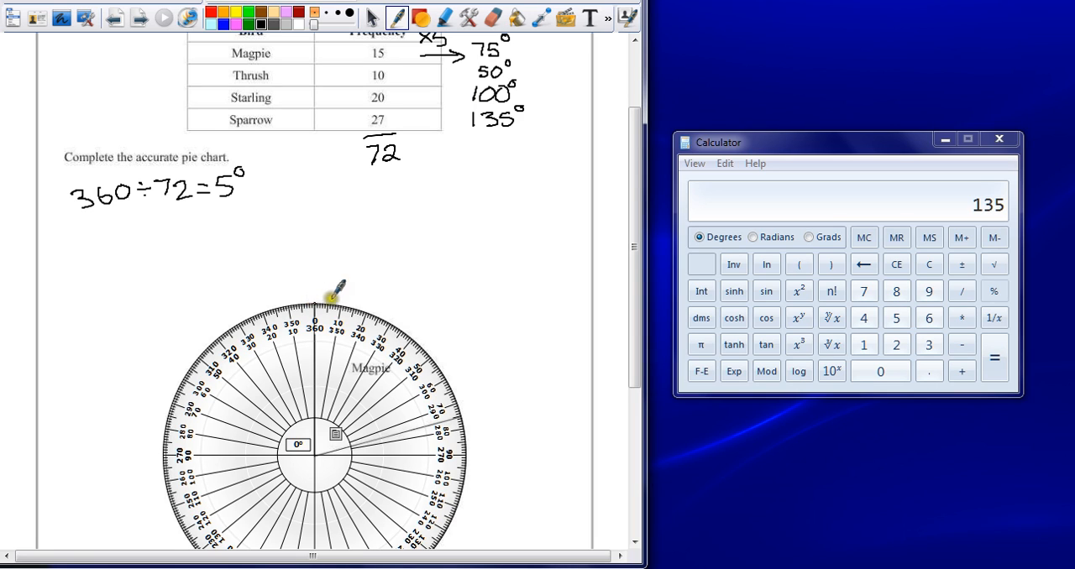
{"action": "mouse_move", "coordinate": [433, 346]}
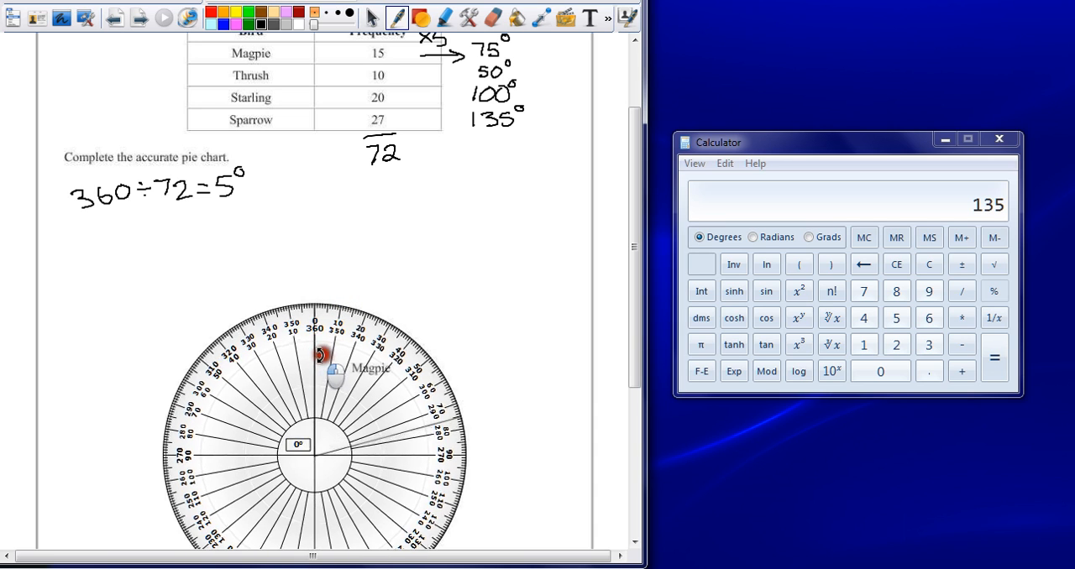
Rotate the protractor to Magpie's edge and draw the 50° line closing the Thrush section
{"action": "left_click_drag", "start_coordinate": [319, 356], "coordinate": [429, 395]}
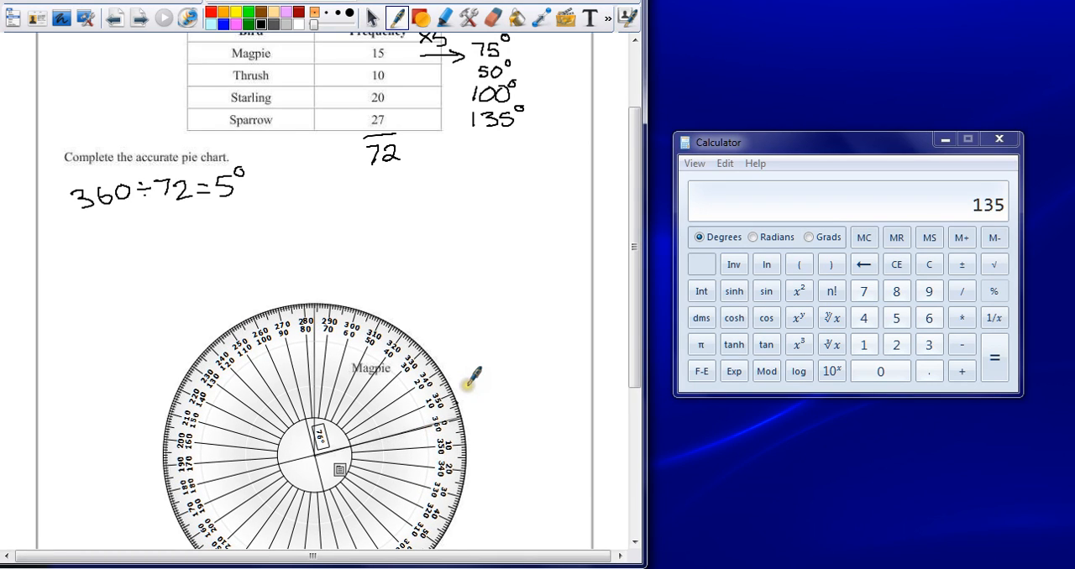
{"action": "mouse_move", "coordinate": [535, 342]}
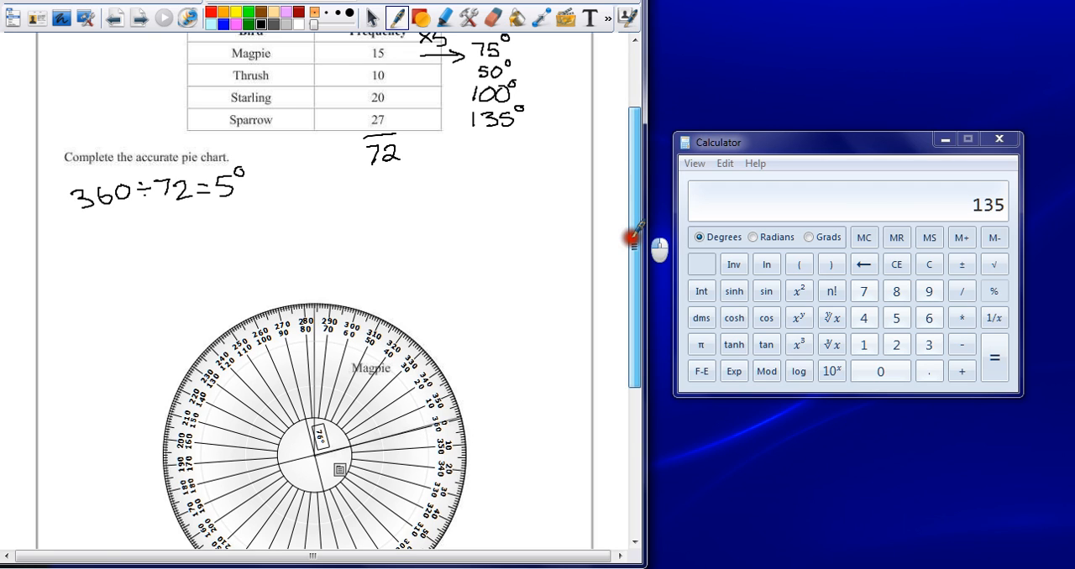
{"action": "scroll", "scroll_direction": "down", "scroll_amount": 3}
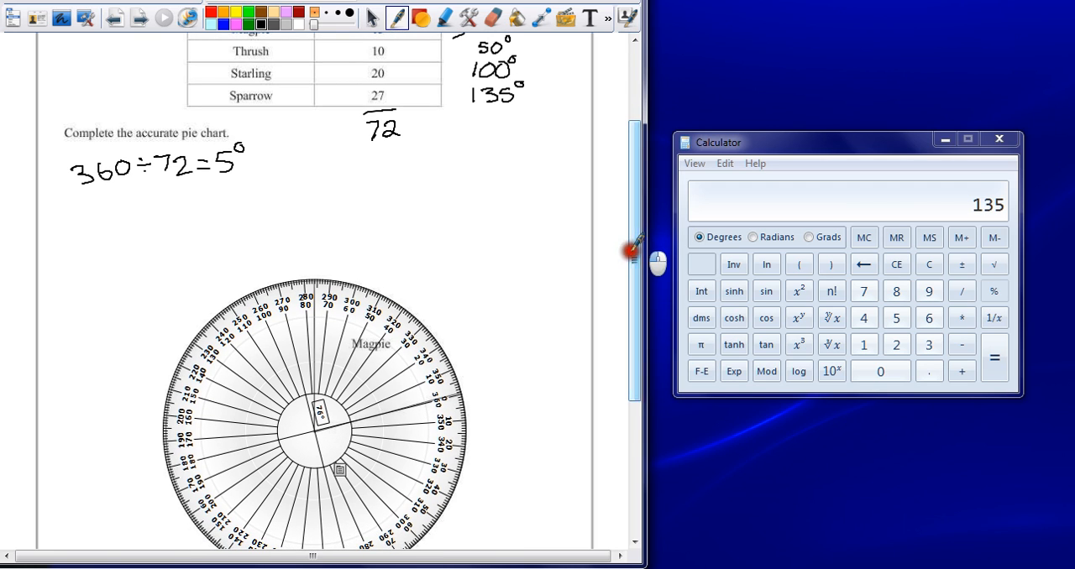
{"action": "mouse_move", "coordinate": [490, 447]}
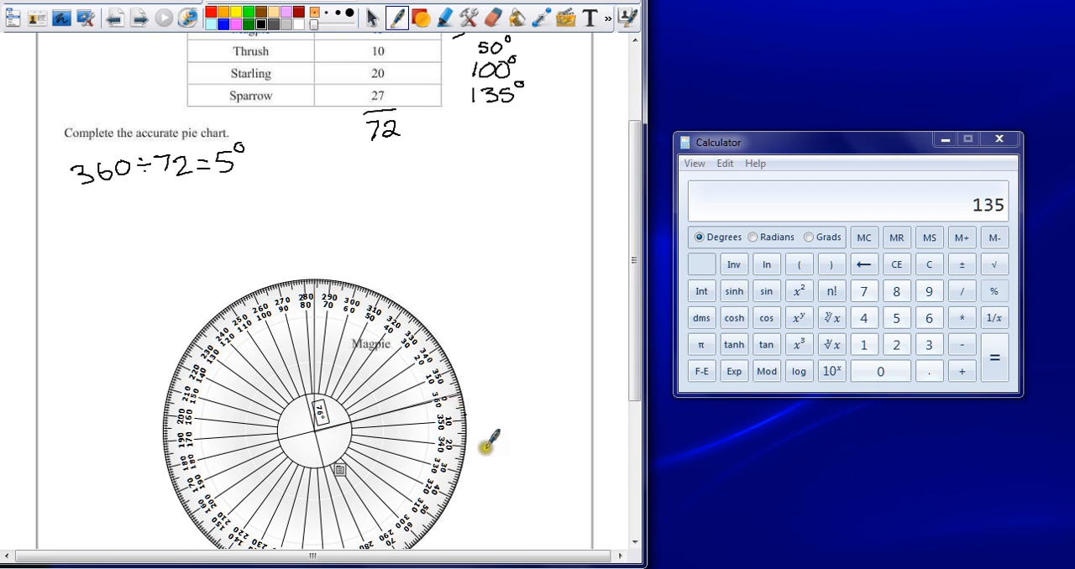
{"action": "mouse_move", "coordinate": [447, 527]}
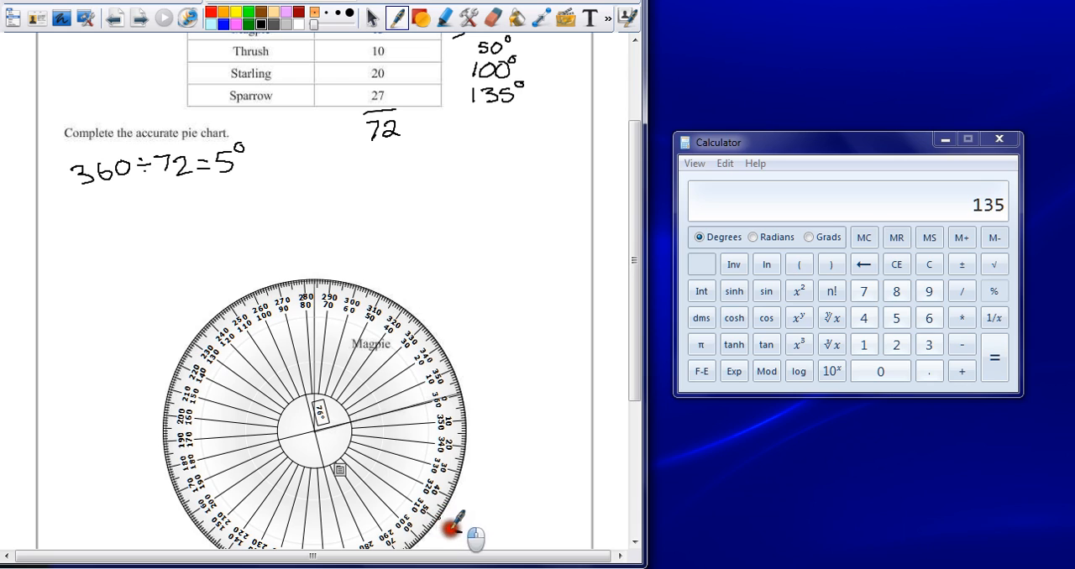
{"action": "left_click_drag", "start_coordinate": [317, 428], "coordinate": [437, 521]}
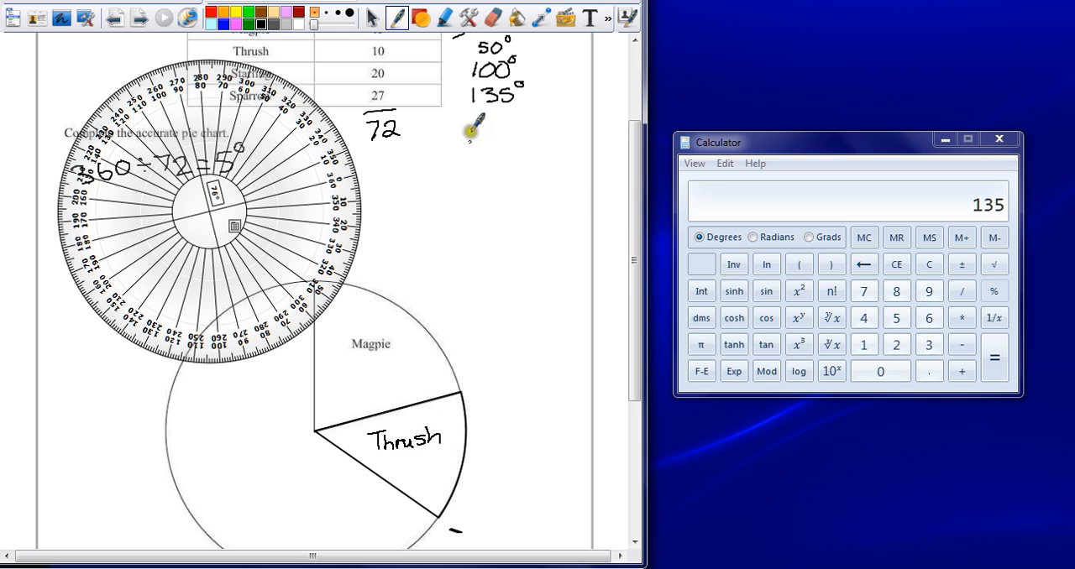
{"action": "scroll", "scroll_direction": "down", "scroll_amount": 3}
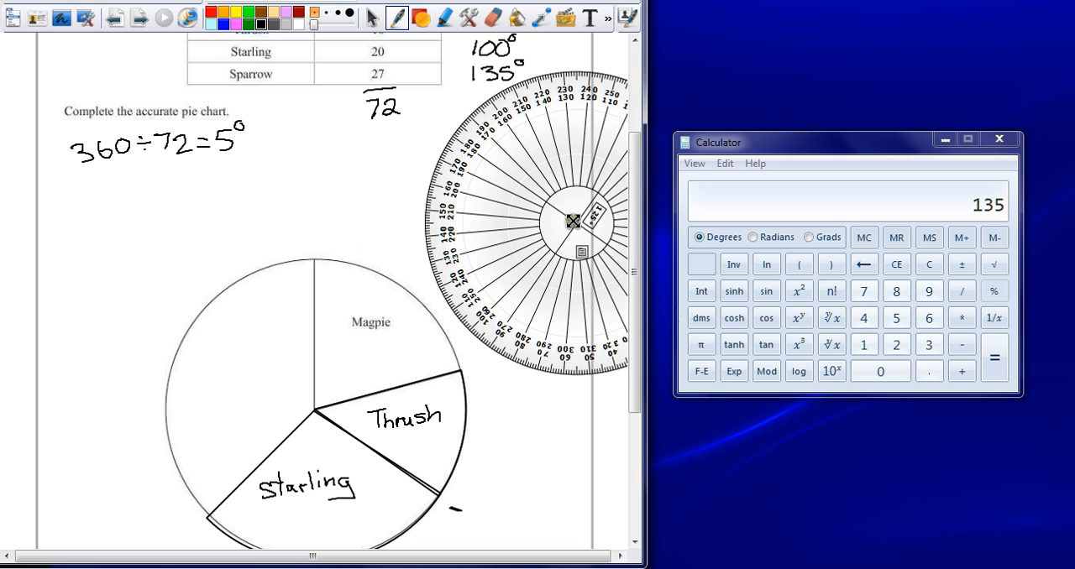
Move the protractor away from the pie chart to clear the last empty section
{"action": "left_click_drag", "start_coordinate": [574, 221], "coordinate": [316, 412]}
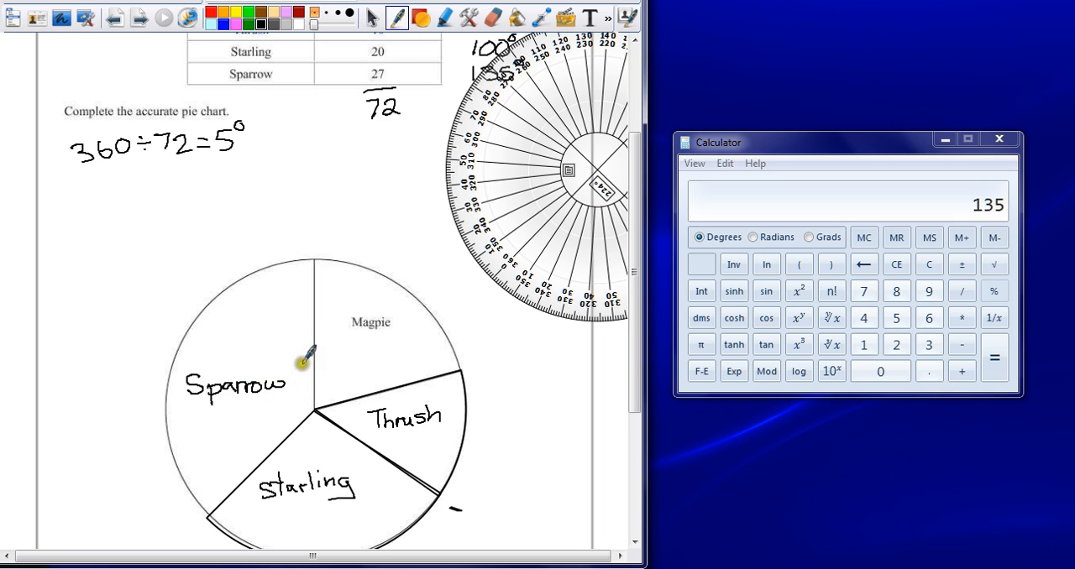
{"action": "mouse_move", "coordinate": [491, 221]}
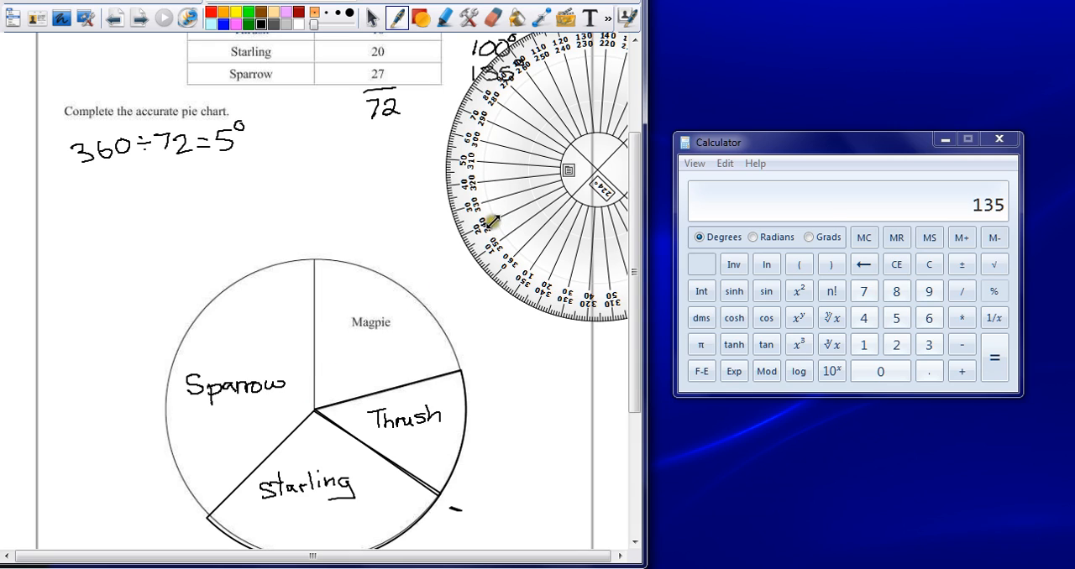